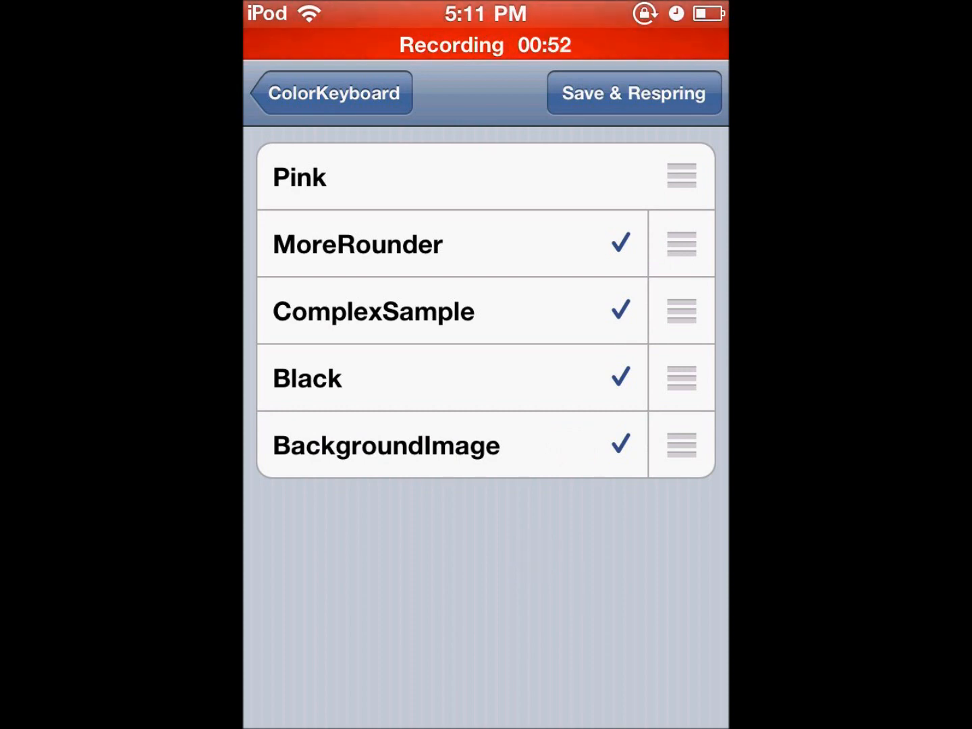
Exit the ColorKeyboard theme settings and return to the home screen
click(330, 91)
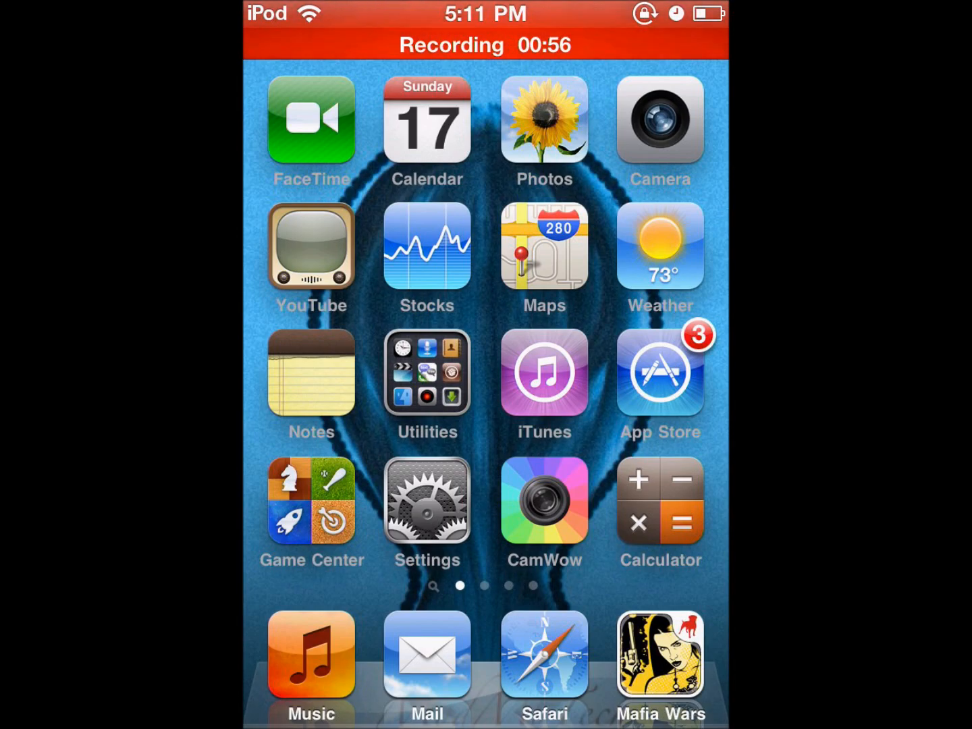
Launch Cydia from the Utilities folder on the home screen
click(427, 372)
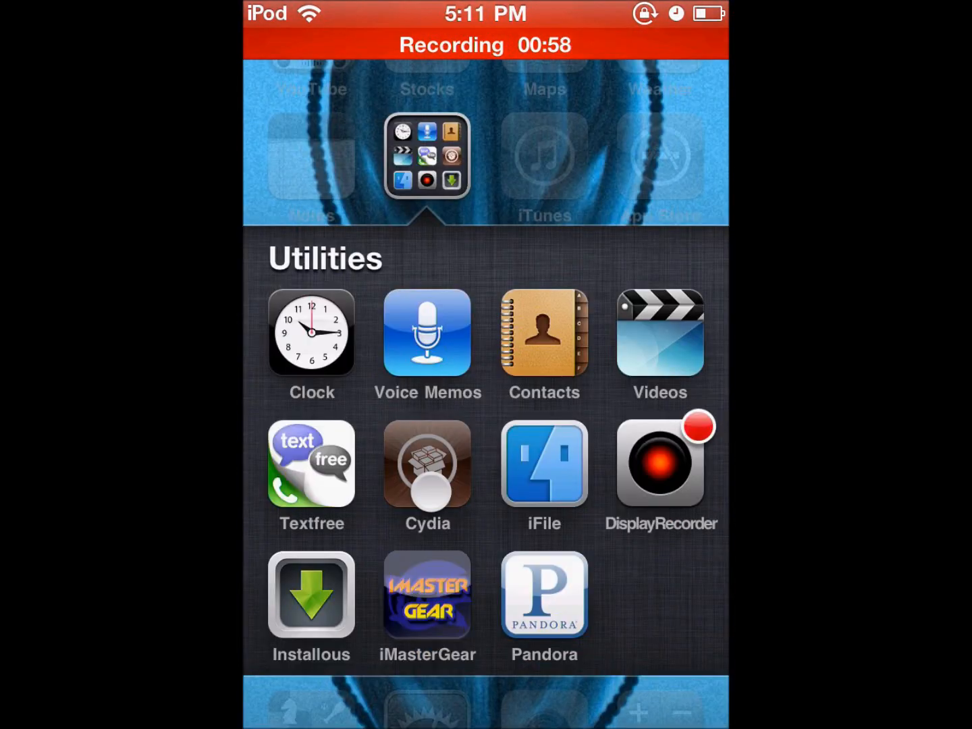
click(544, 464)
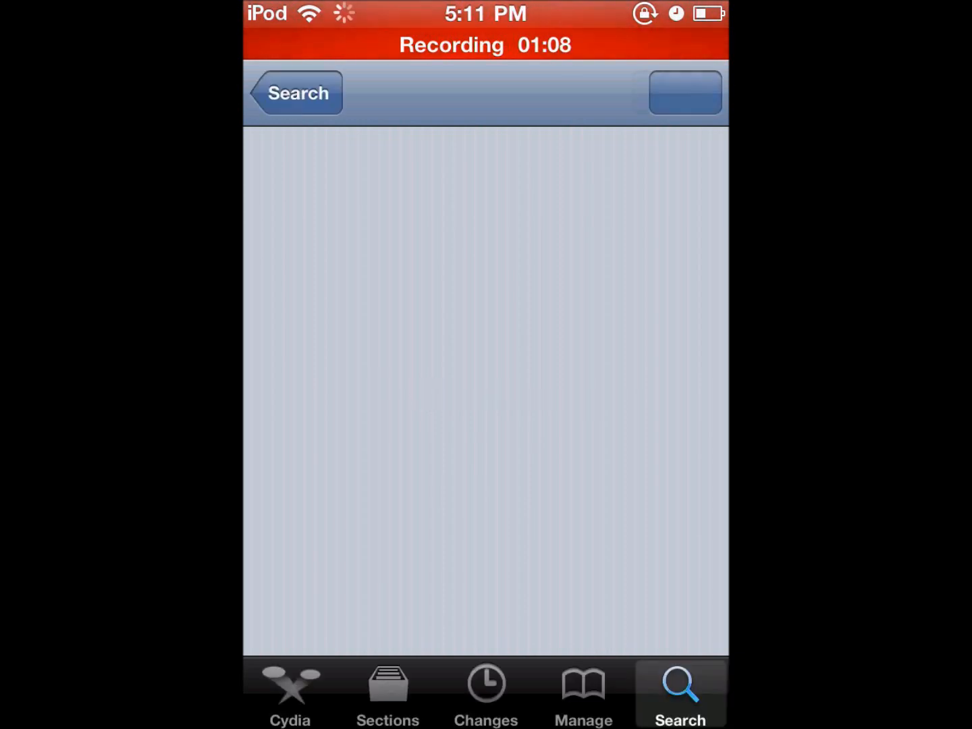
View the Color Keyboard 1.0.1 package page and read its description down to 'In this version'
click(486, 691)
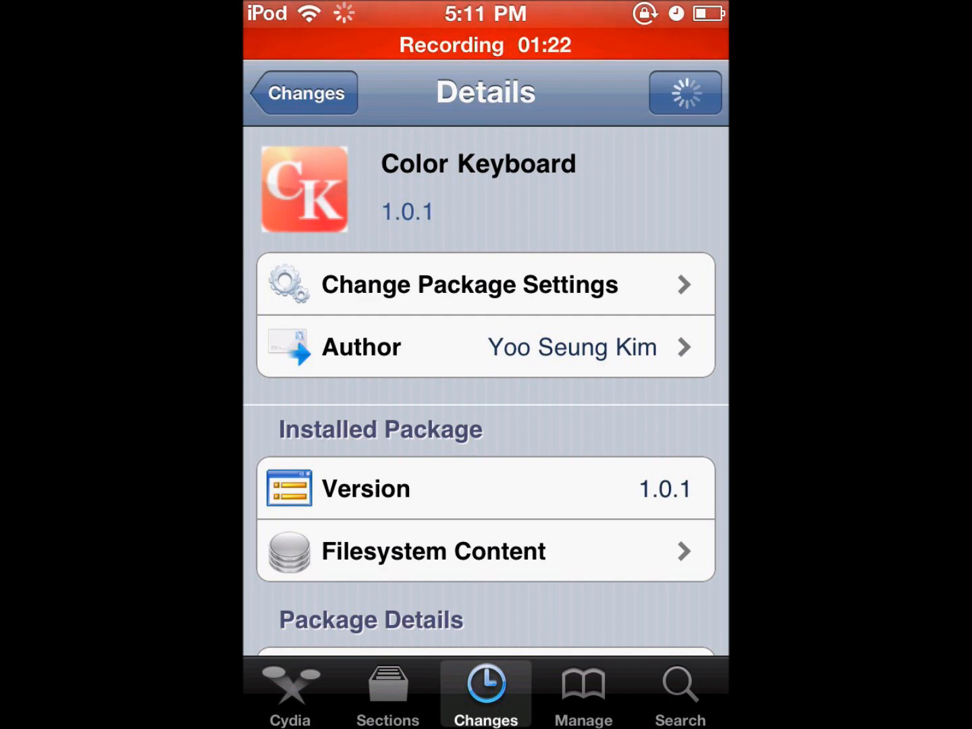
scroll(down, 3)
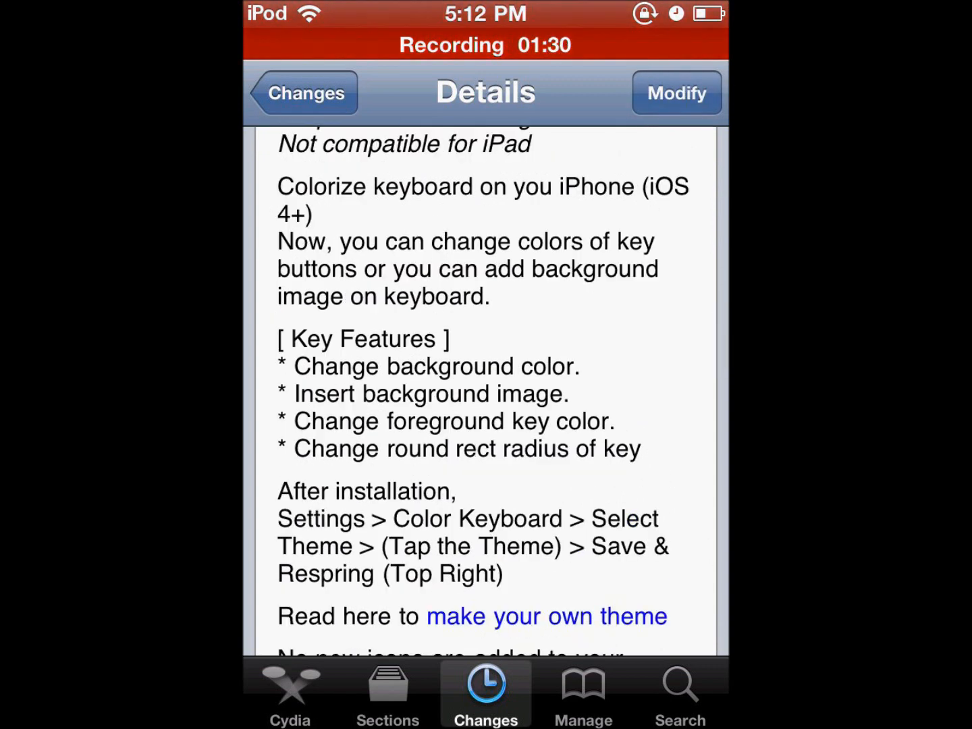
scroll(up, 3)
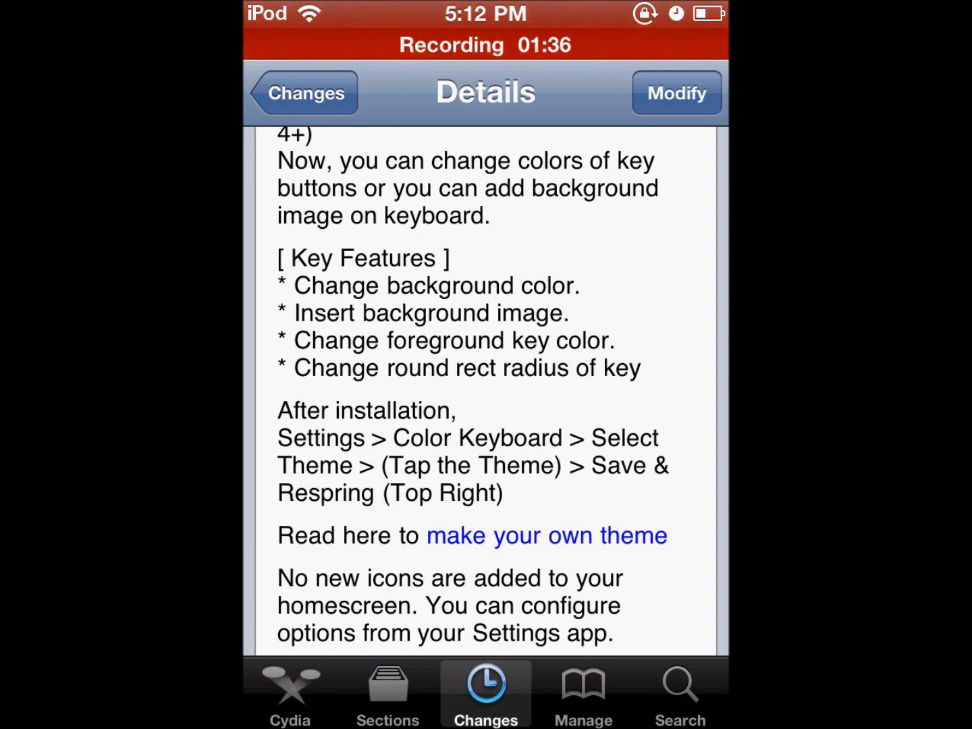
scroll(down, 3)
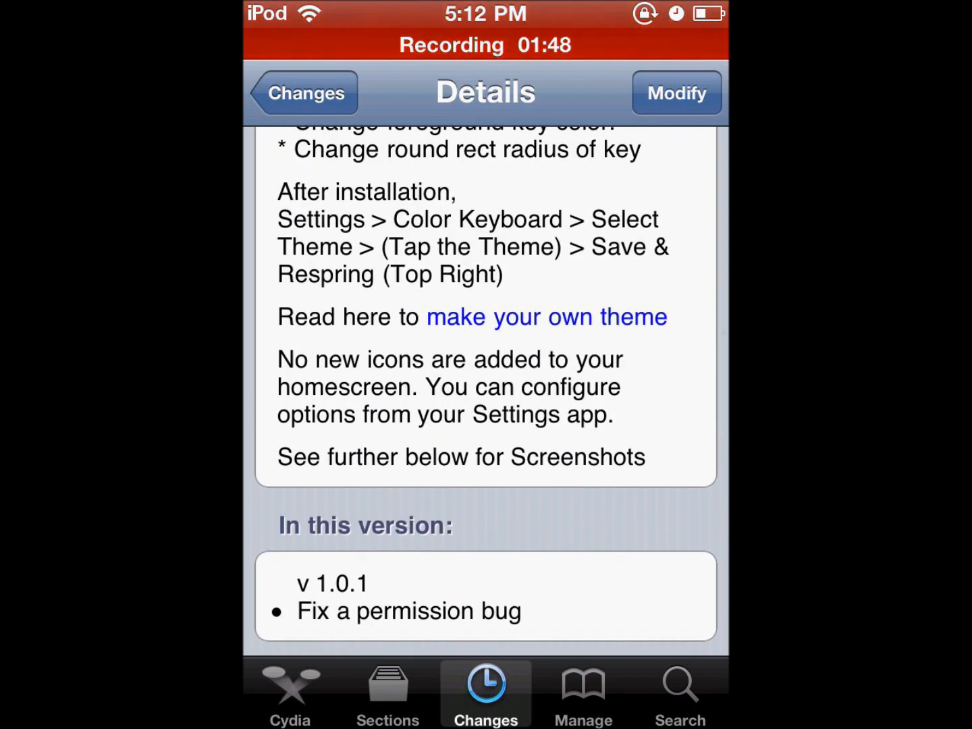
Browse the 'Make your theme' web guide, its glossary and the sample ColorKeyboard.plist code
click(545, 316)
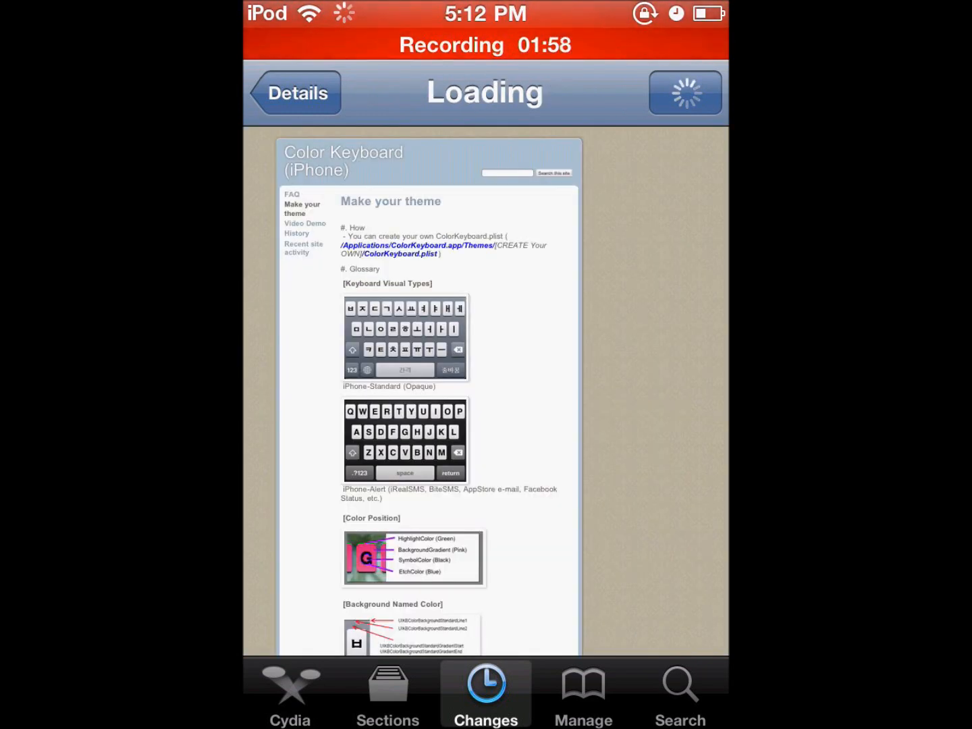
scroll(down, 3)
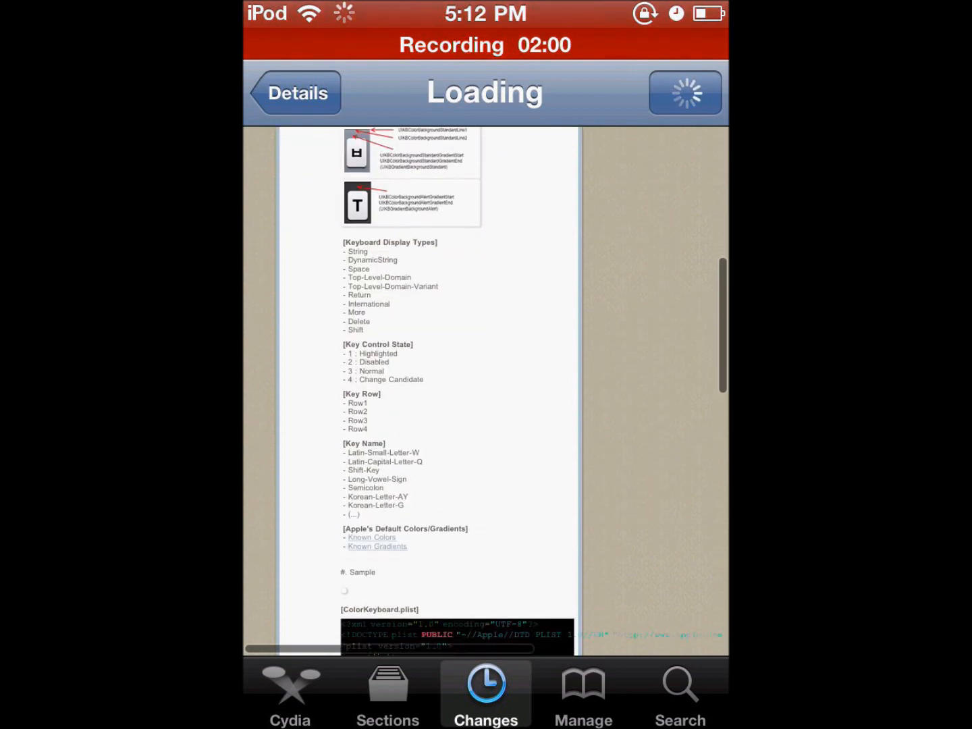
scroll(down, 3)
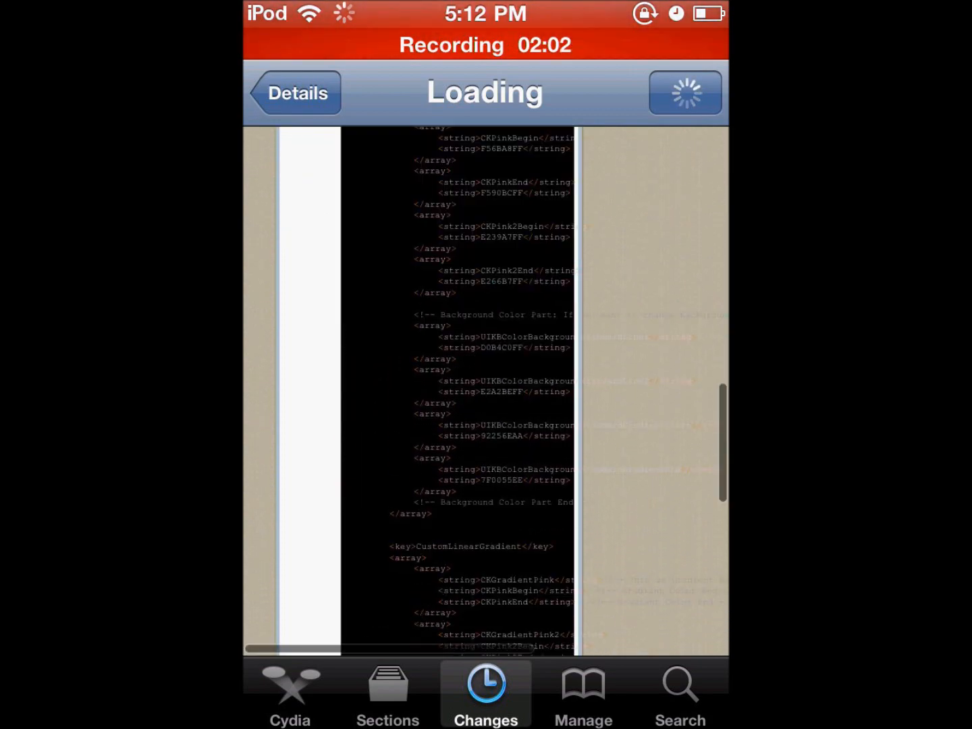
scroll(up, 3)
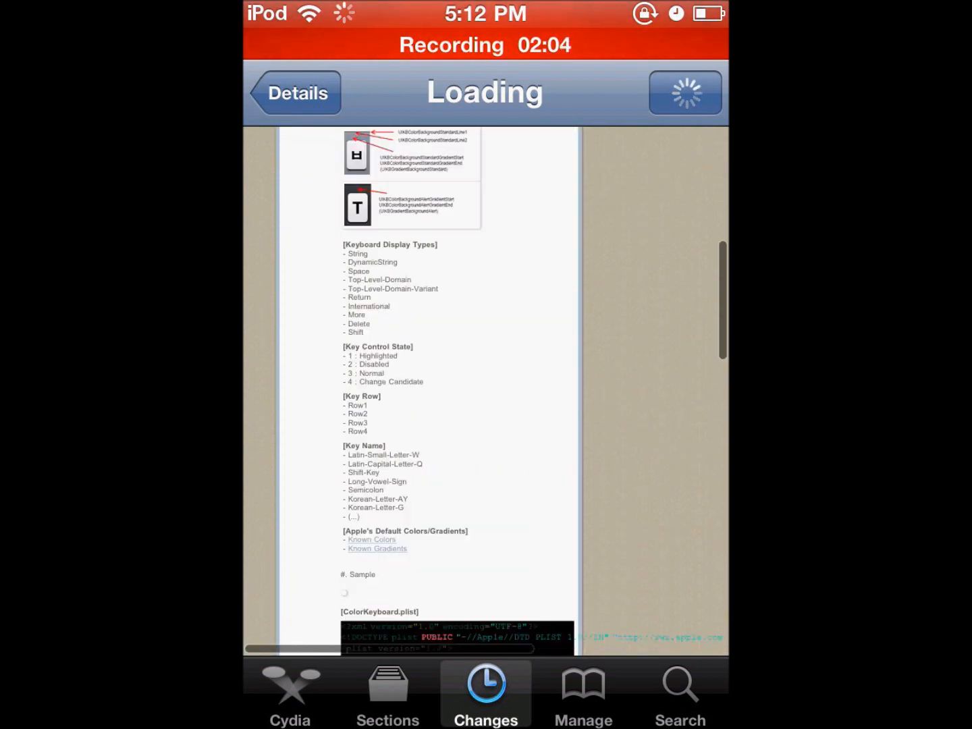
scroll(up, 3)
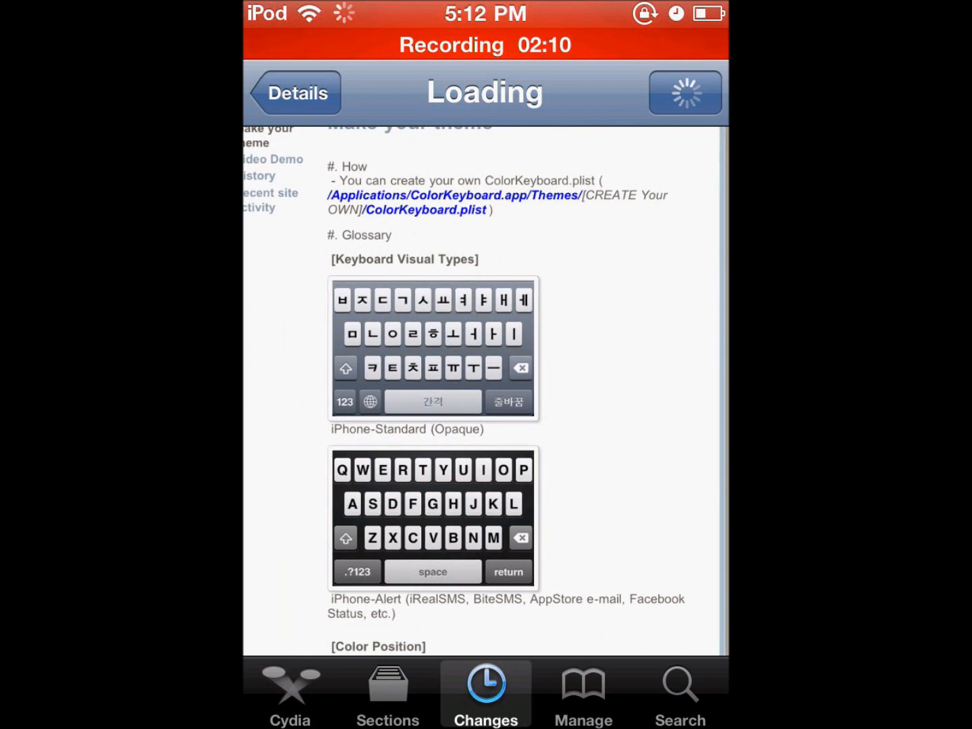
scroll(down, 3)
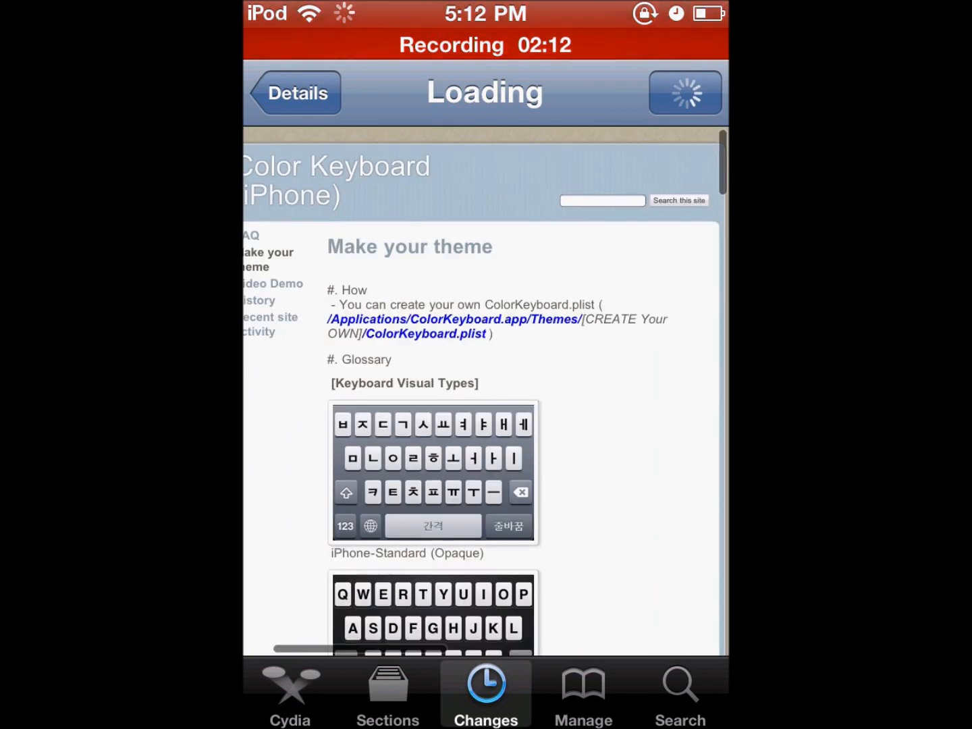
scroll(down, 3)
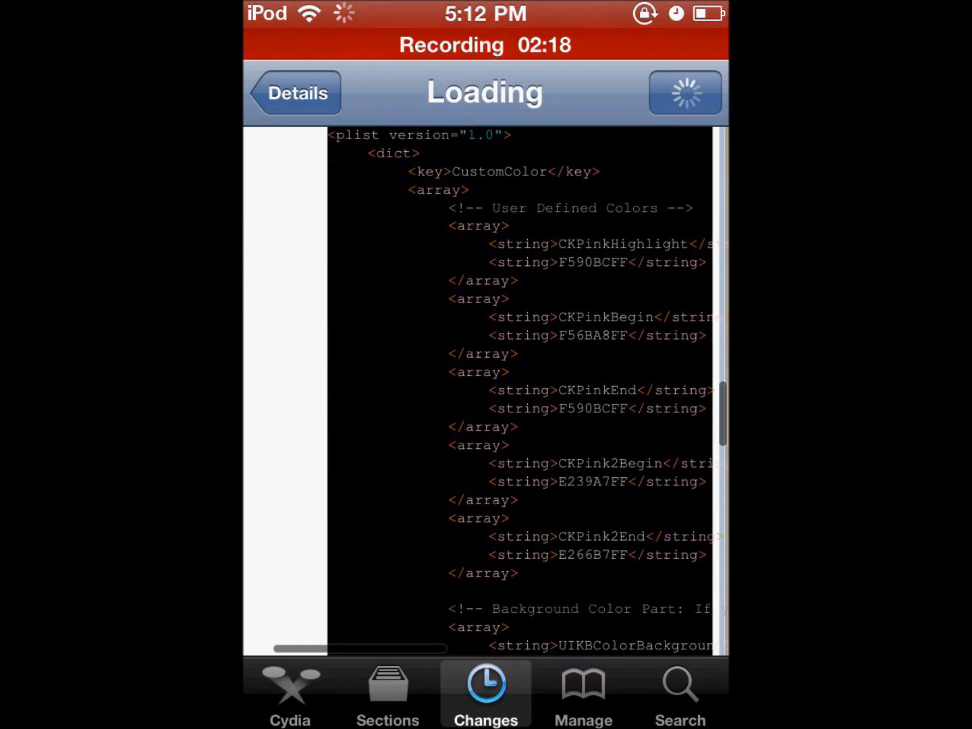
scroll(down, 3)
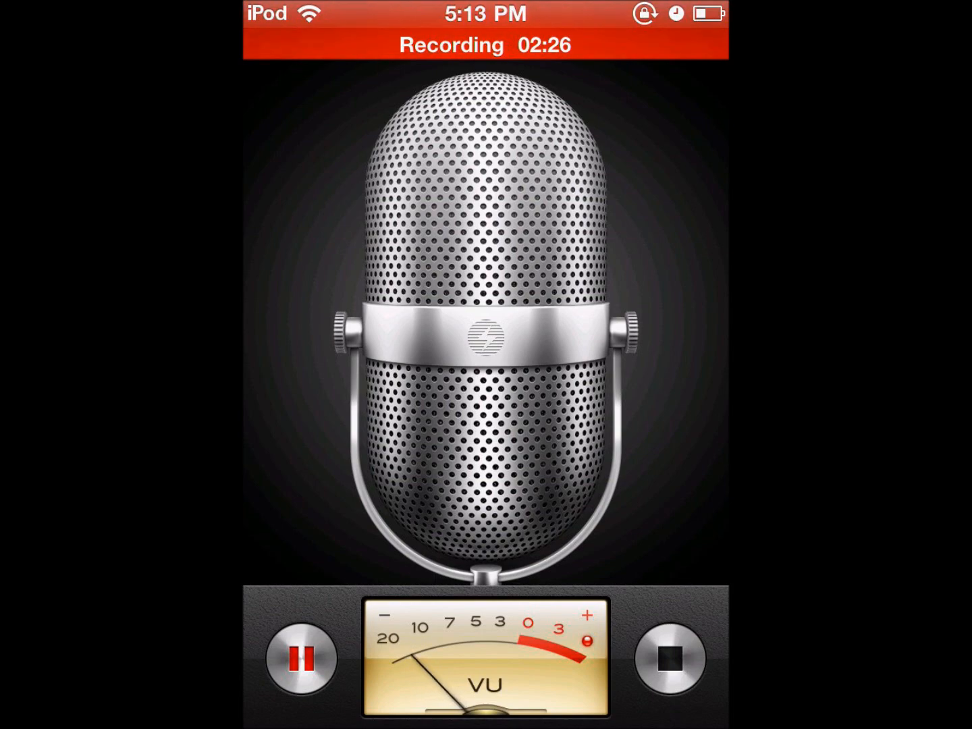
Pause the ongoing voice recording
click(300, 659)
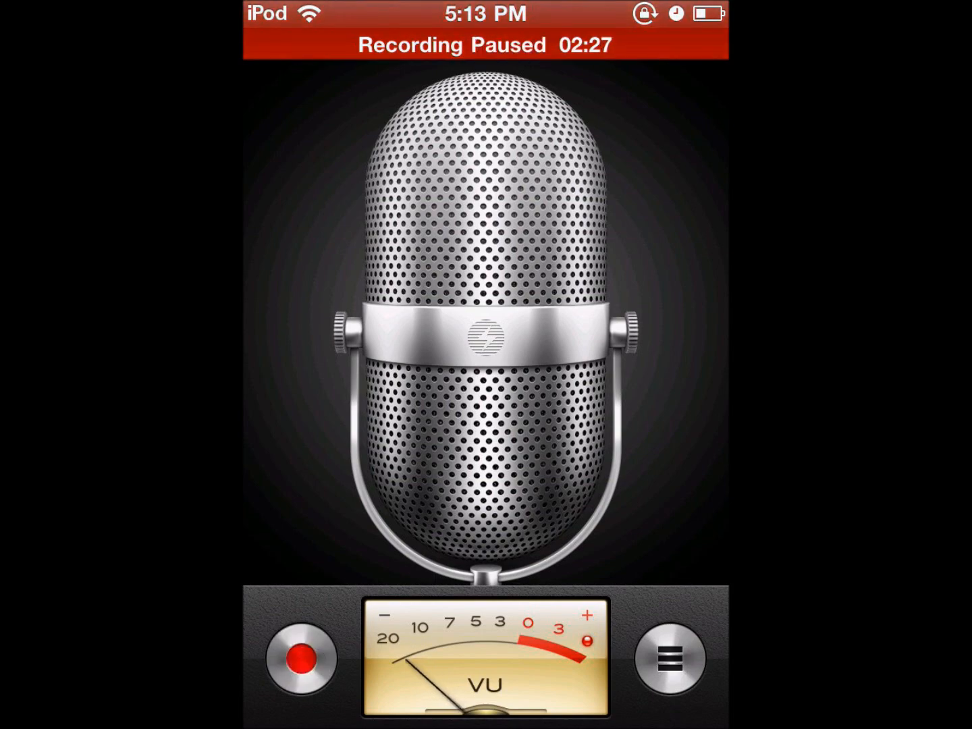